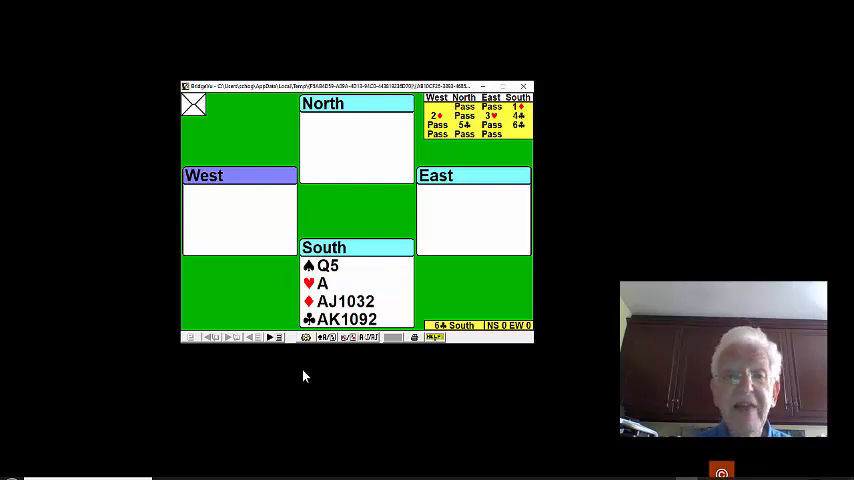
pyautogui.moveTo(254, 302)
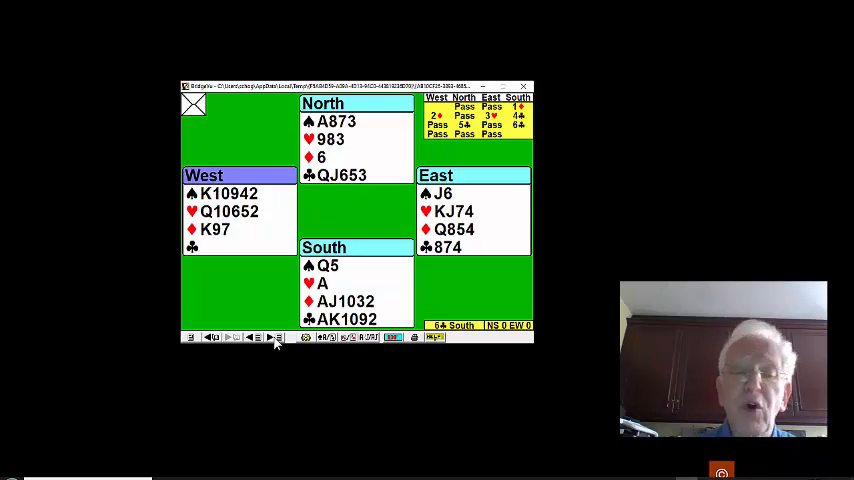
pyautogui.moveTo(252, 344)
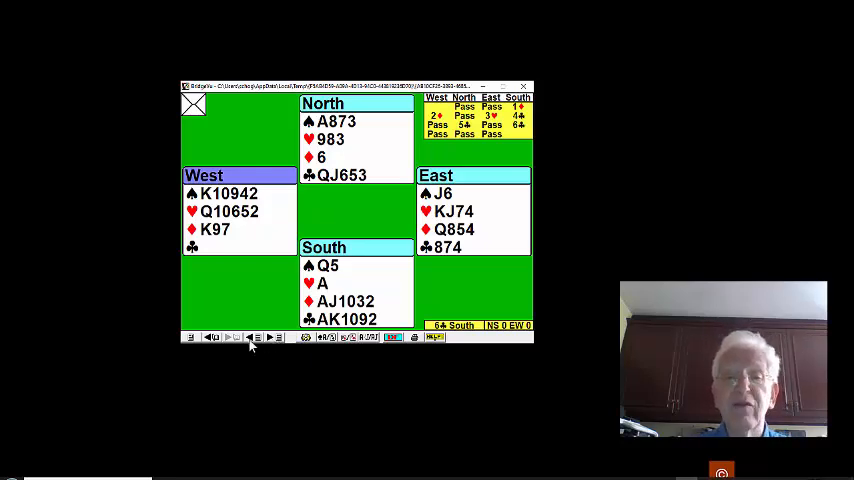